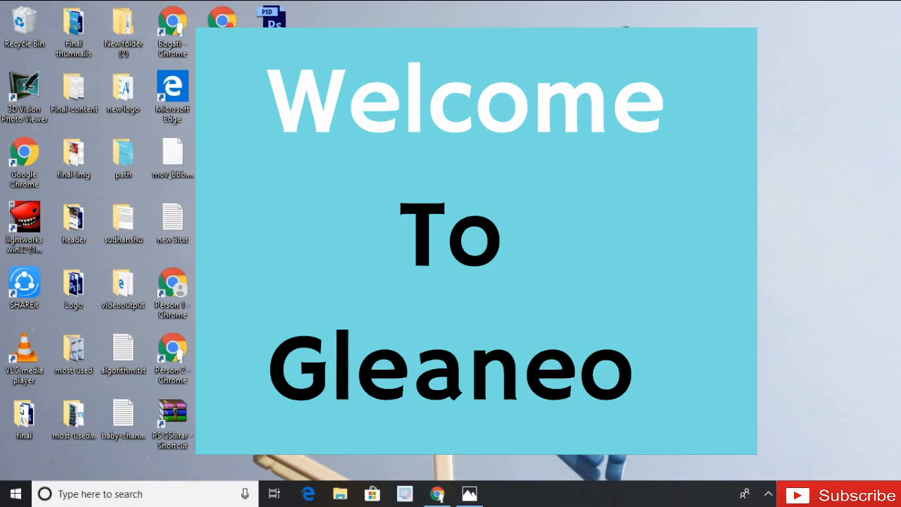
# Show the 2.png Path slide in Photos from the taskbar.
pyautogui.click(467, 493)
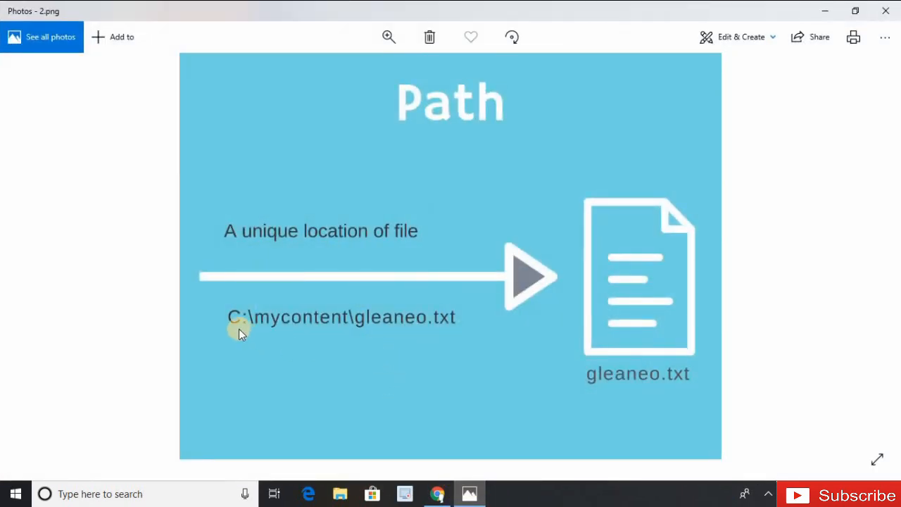
pyautogui.moveTo(425, 342)
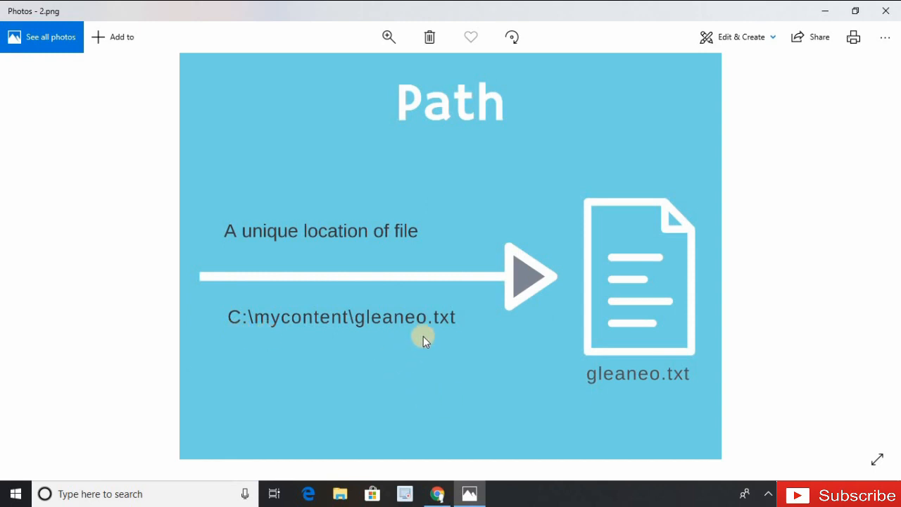
pyautogui.moveTo(639, 359)
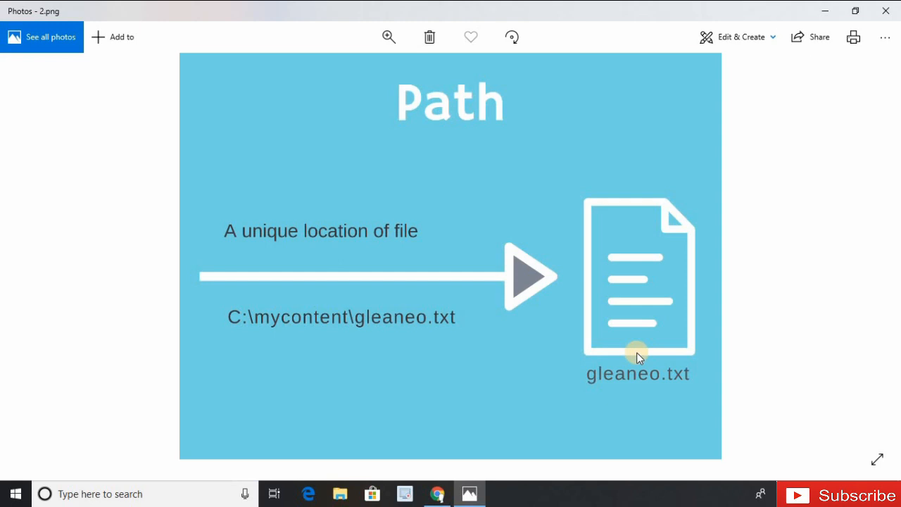
# Advance from the Path slide toward the Root Directory and Web path slides.
pyautogui.press('Right')
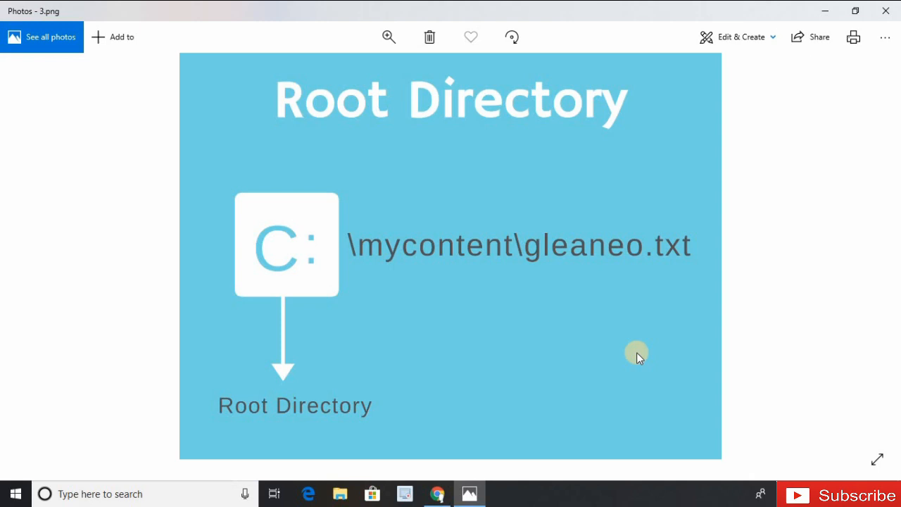
pyautogui.moveTo(522, 239)
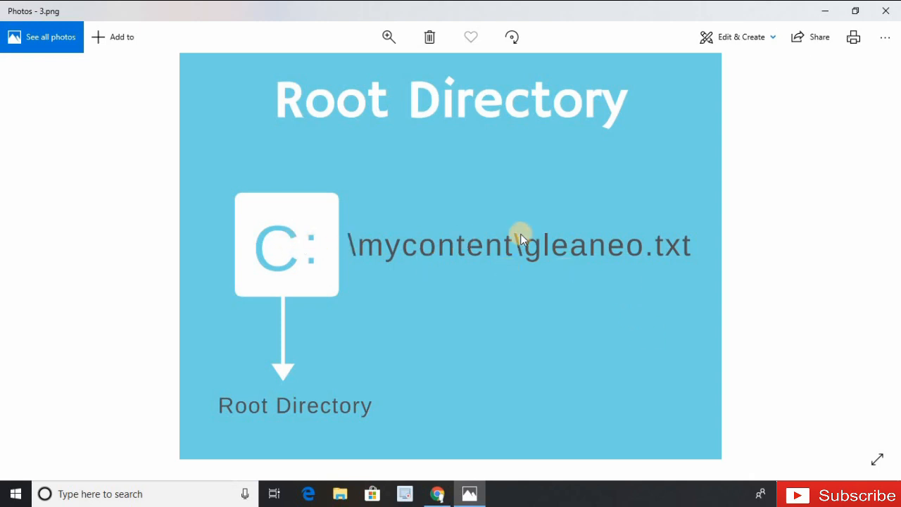
pyautogui.moveTo(284, 243)
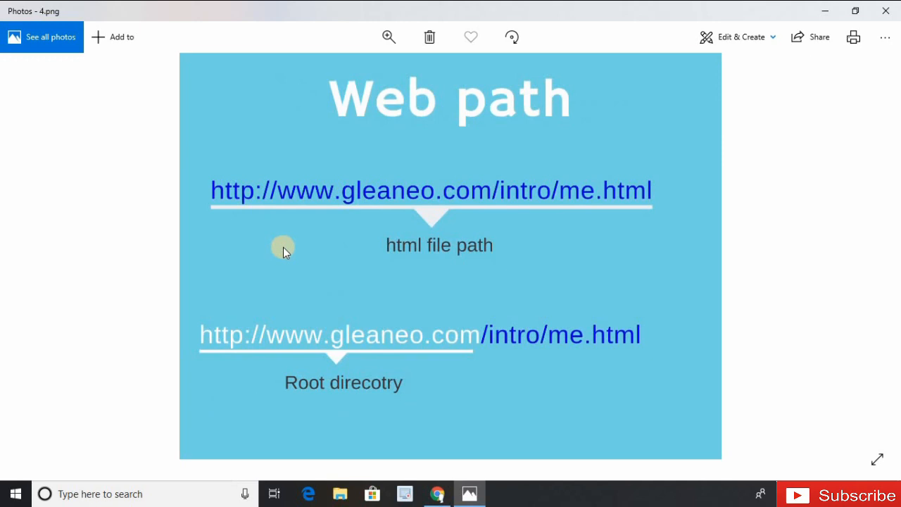
pyautogui.moveTo(377, 200)
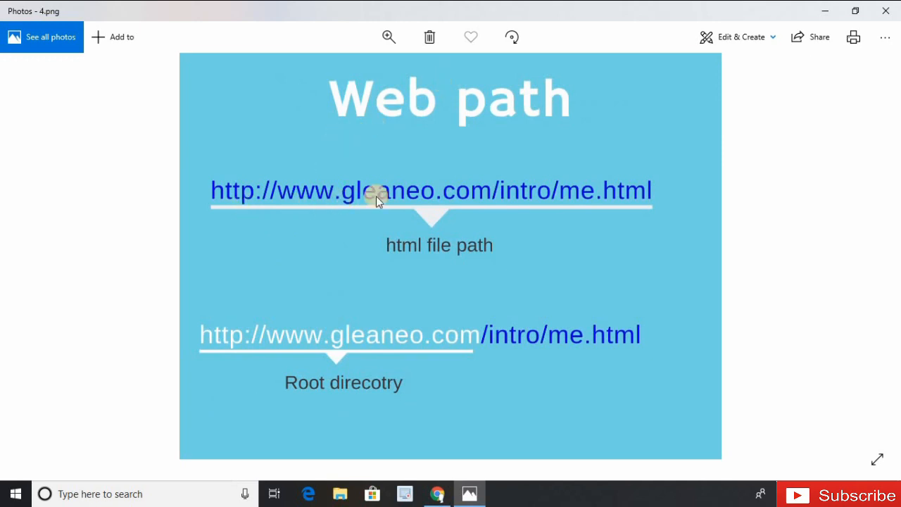
pyautogui.moveTo(502, 185)
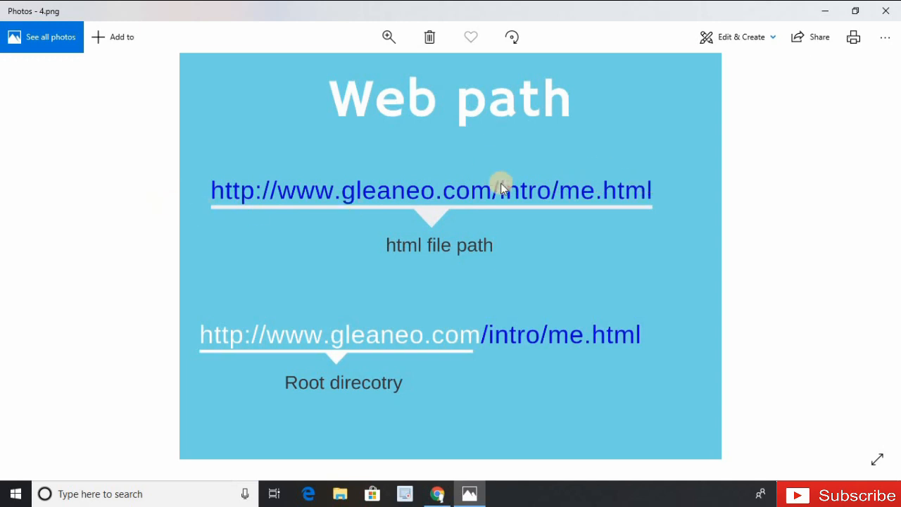
pyautogui.moveTo(403, 321)
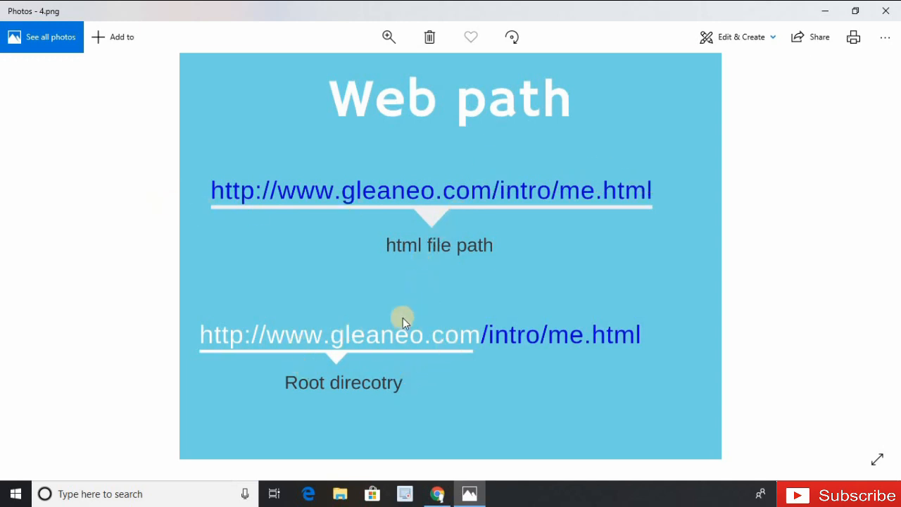
pyautogui.moveTo(490, 190)
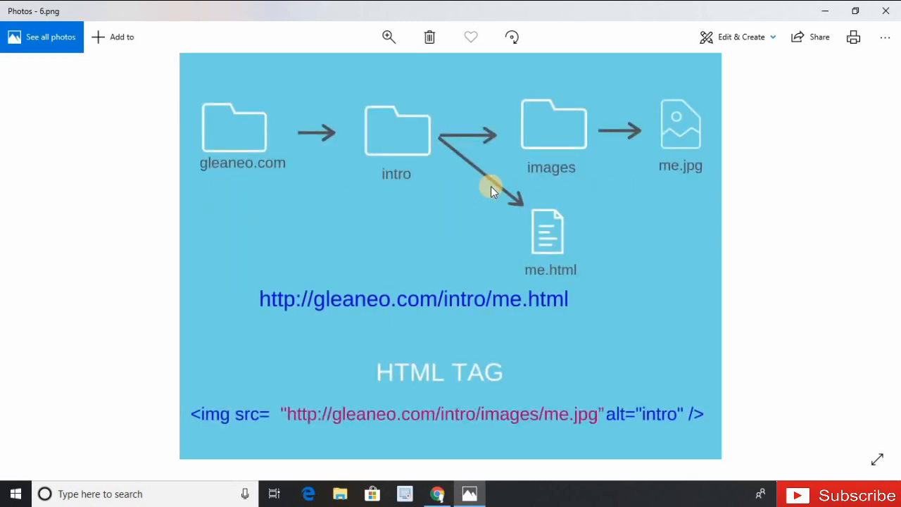
pyautogui.moveTo(270, 349)
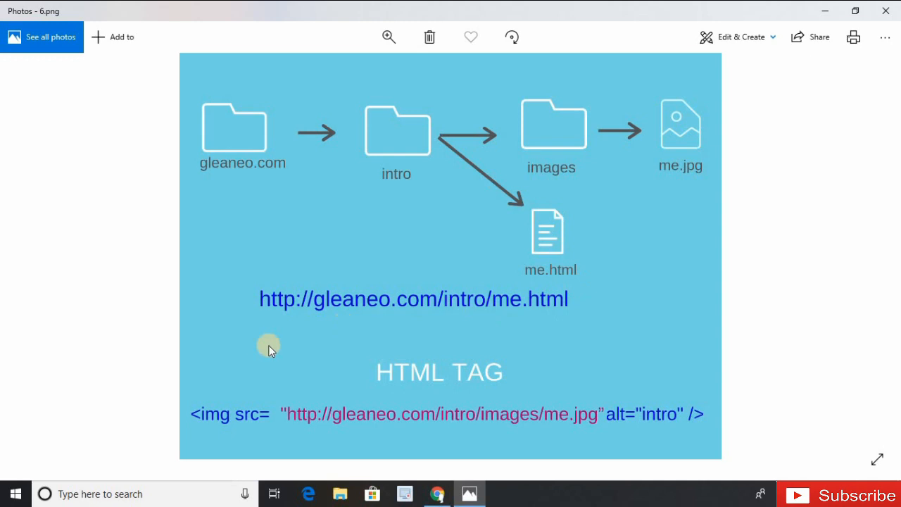
pyautogui.moveTo(481, 300)
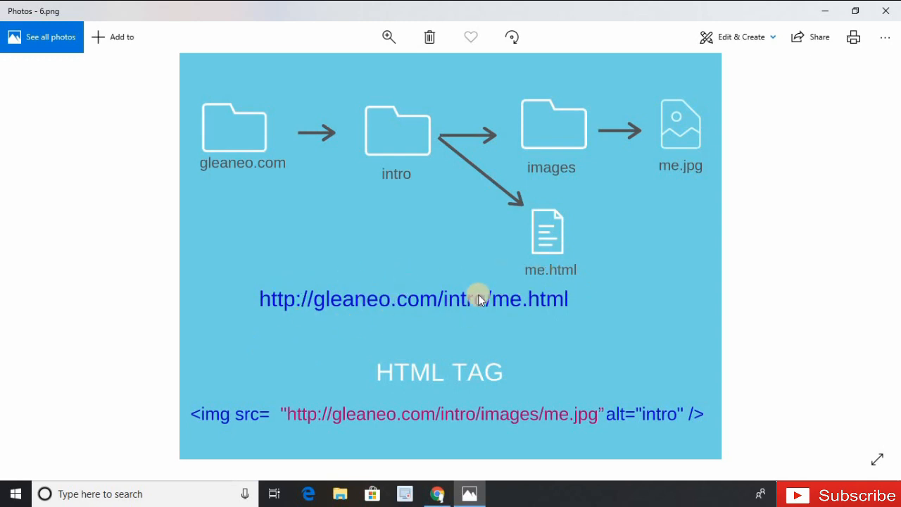
pyautogui.moveTo(686, 127)
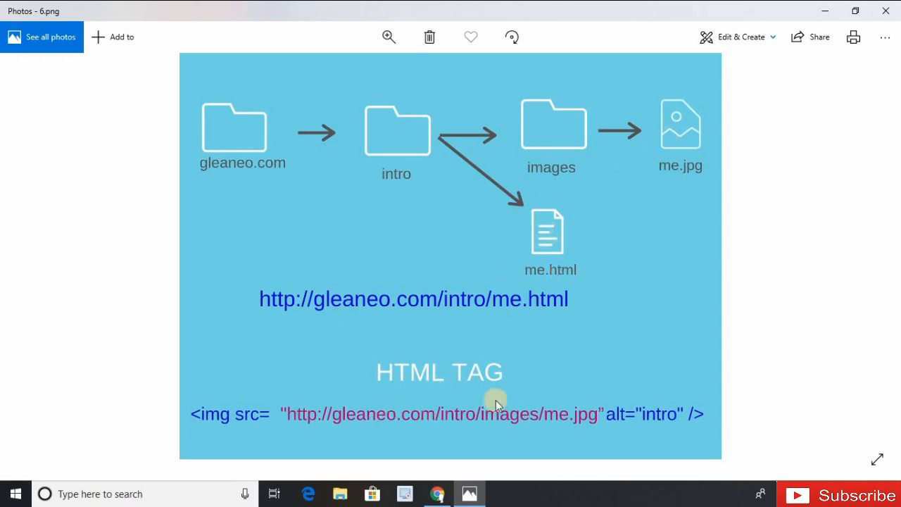
pyautogui.moveTo(350, 427)
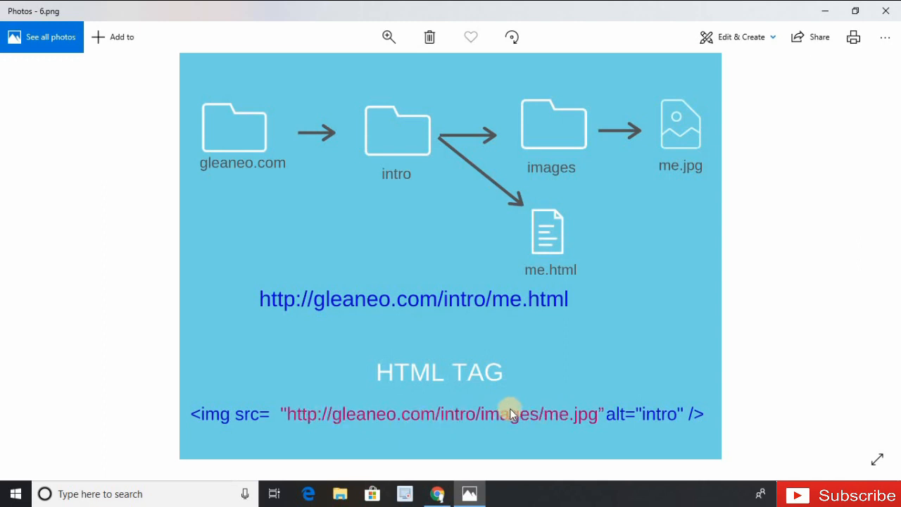
pyautogui.moveTo(362, 418)
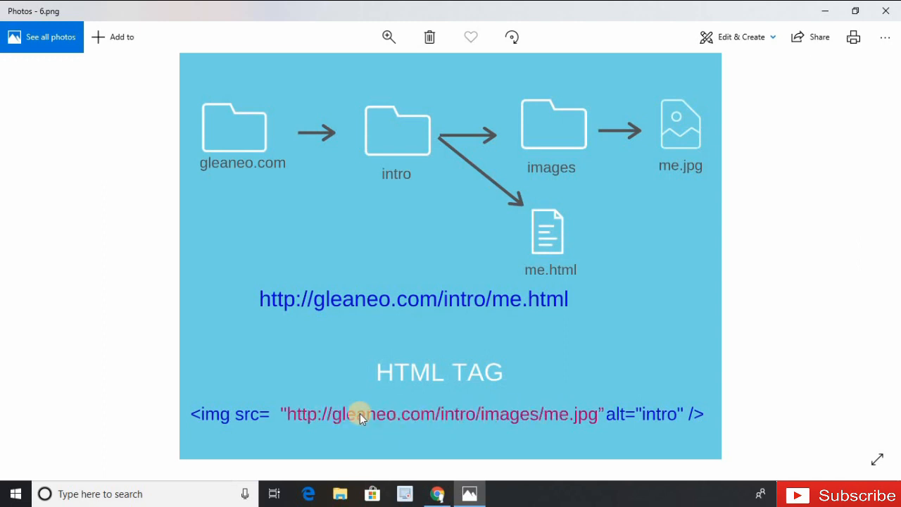
pyautogui.moveTo(219, 156)
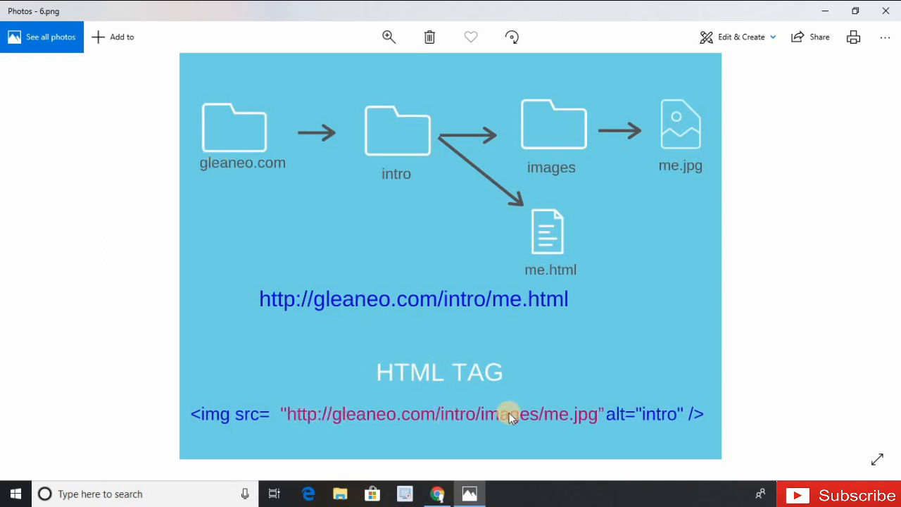
pyautogui.moveTo(276, 156)
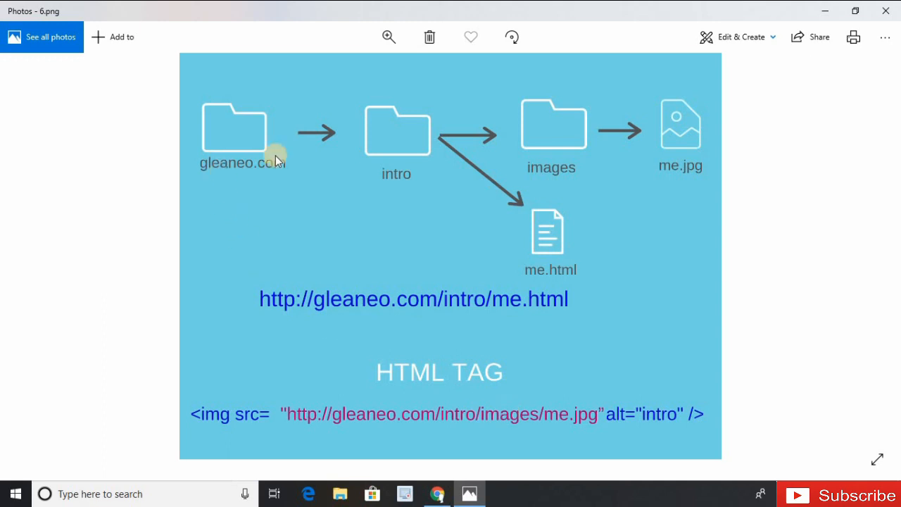
pyautogui.moveTo(521, 124)
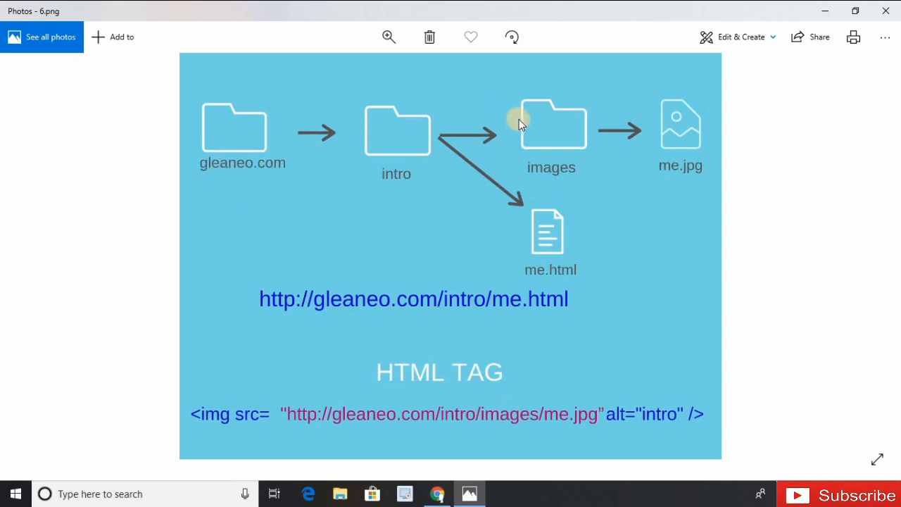
pyautogui.moveTo(680, 130)
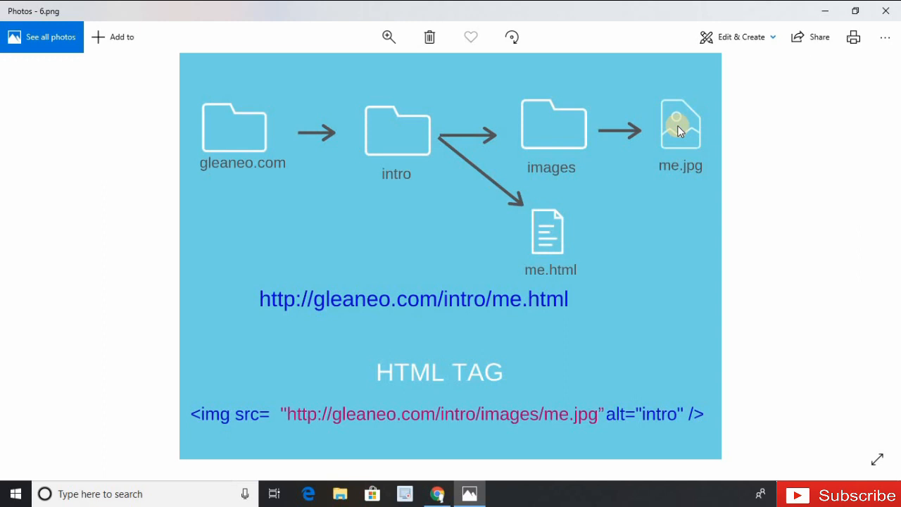
pyautogui.moveTo(467, 390)
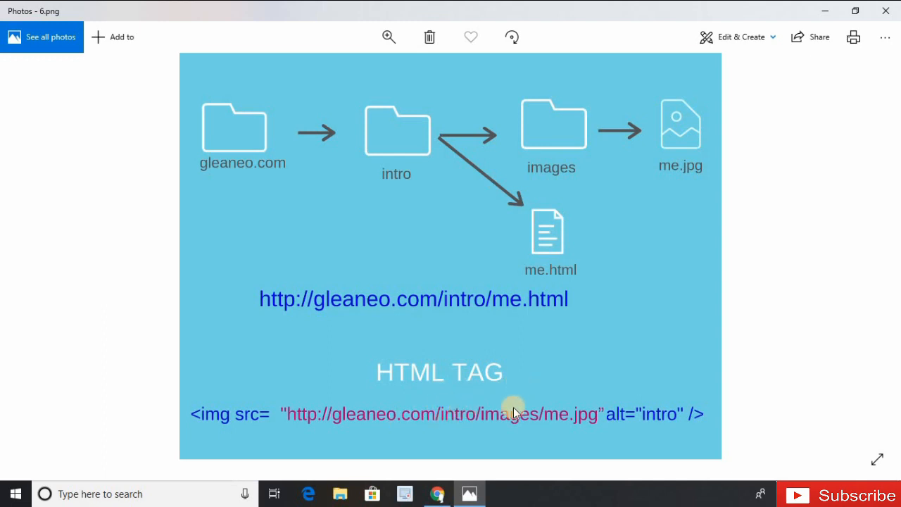
pyautogui.moveTo(571, 419)
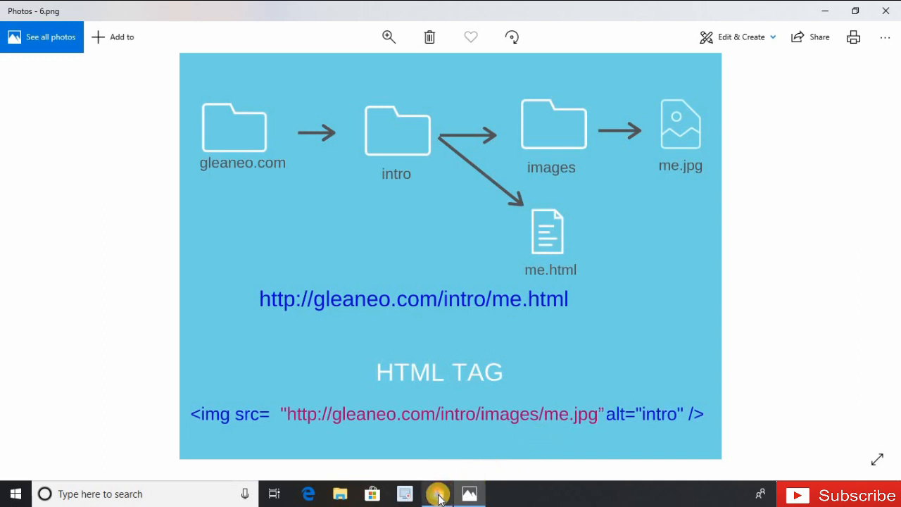
# Inspect the profile photo on me.html in Chrome's developer tools.
pyautogui.click(437, 495)
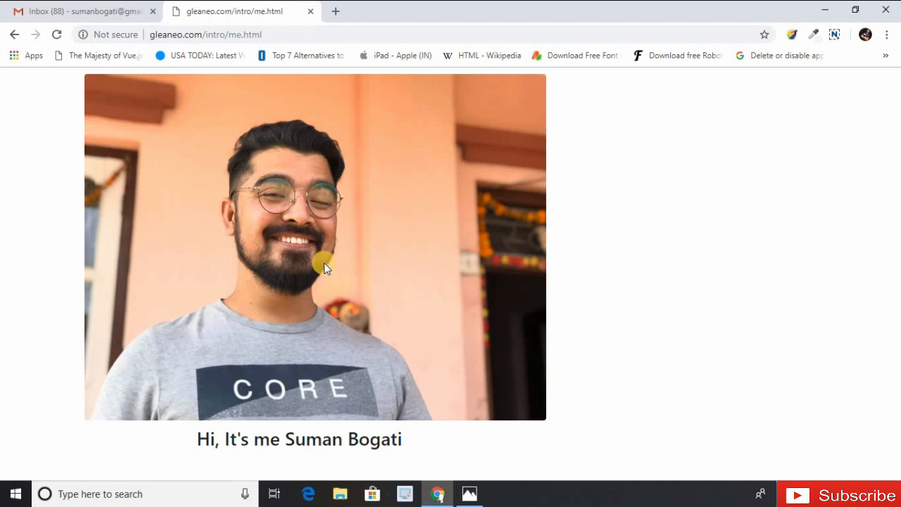
pyautogui.rightClick(320, 266)
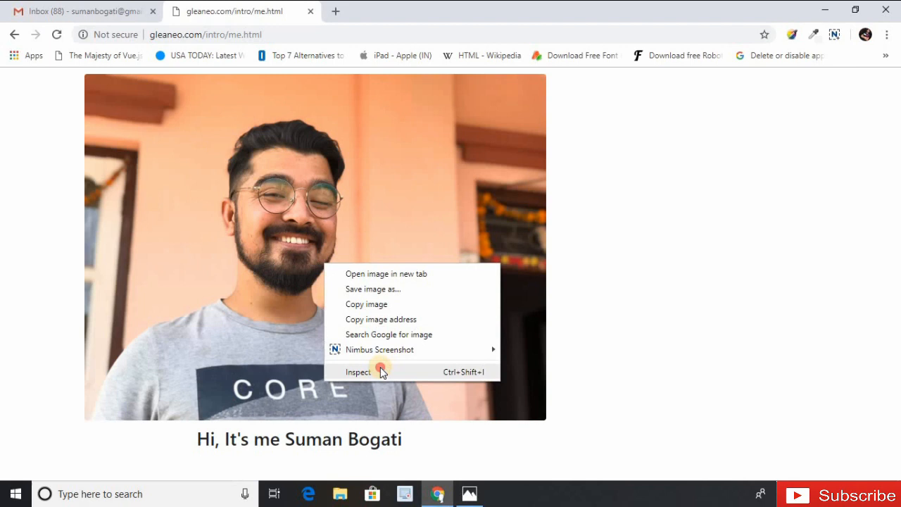
pyautogui.click(379, 372)
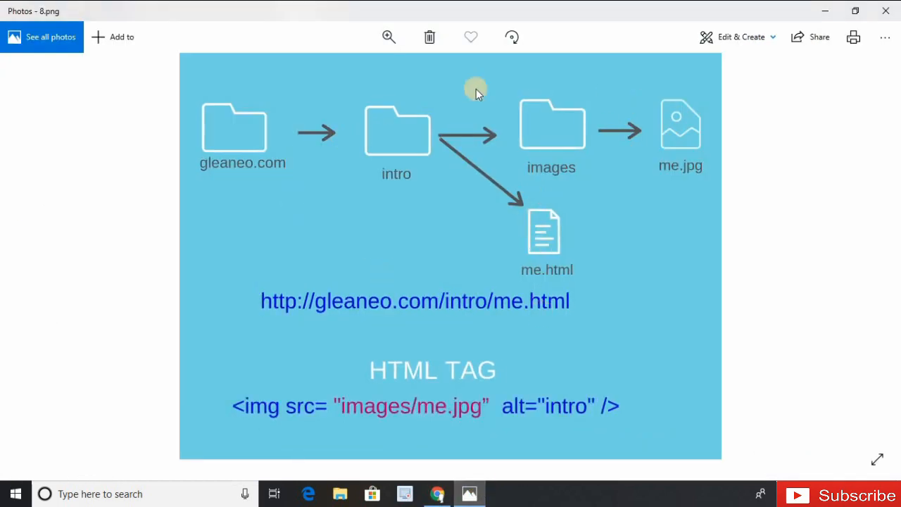
pyautogui.moveTo(441, 415)
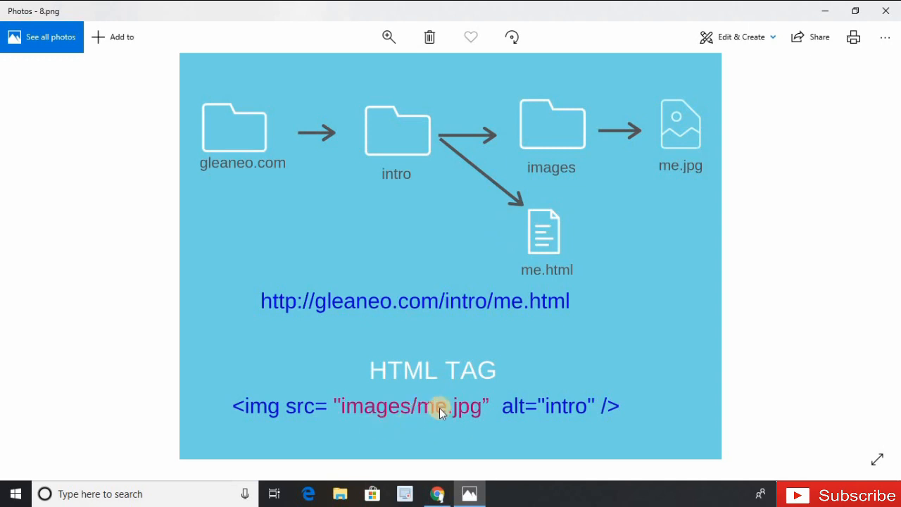
pyautogui.moveTo(460, 410)
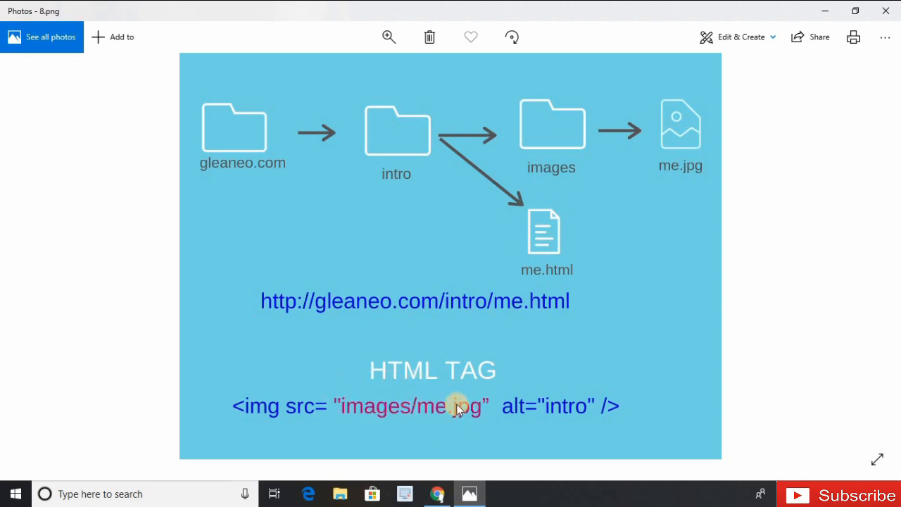
pyautogui.moveTo(410, 425)
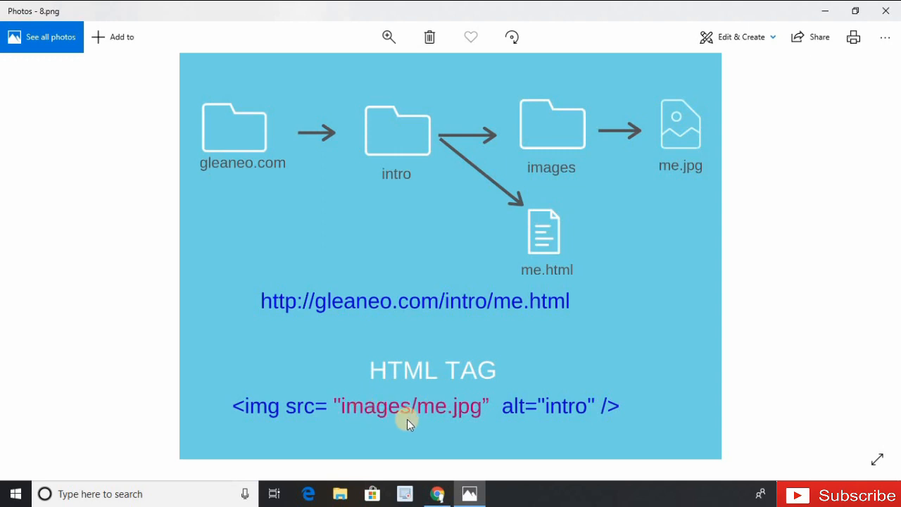
pyautogui.moveTo(392, 153)
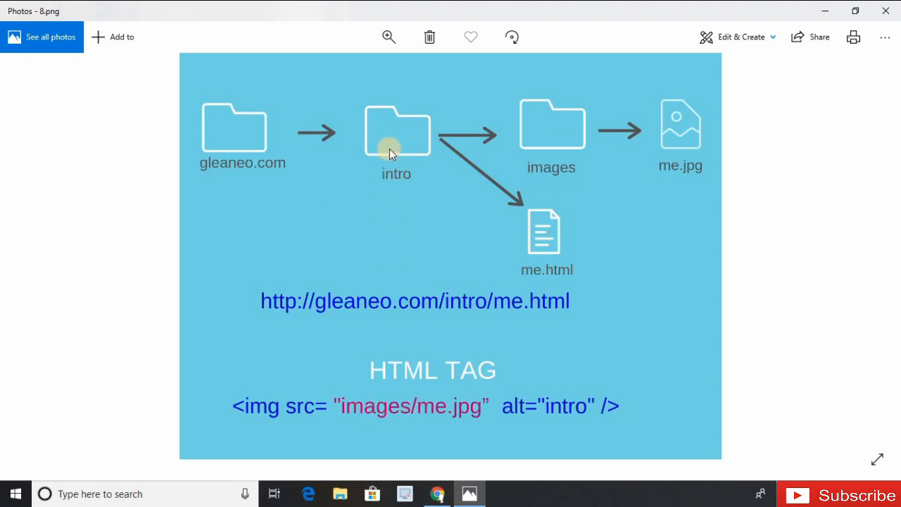
pyautogui.moveTo(400, 358)
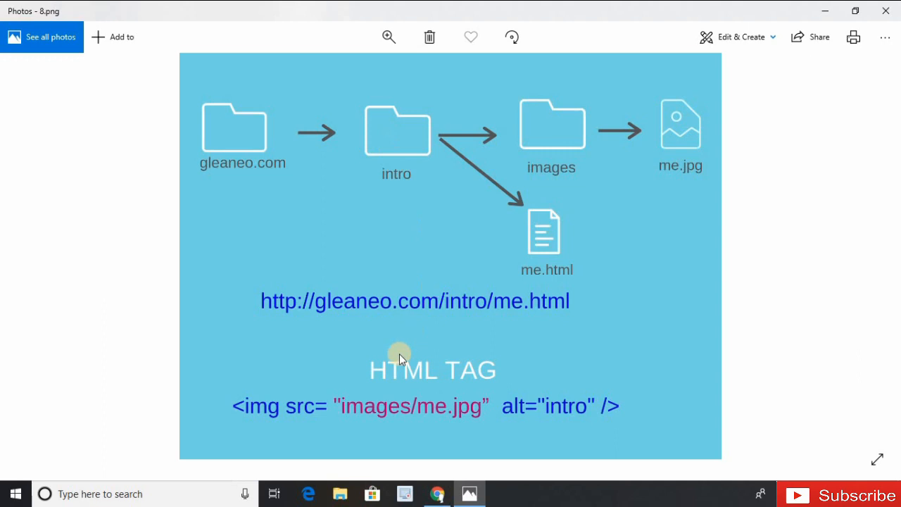
pyautogui.moveTo(524, 156)
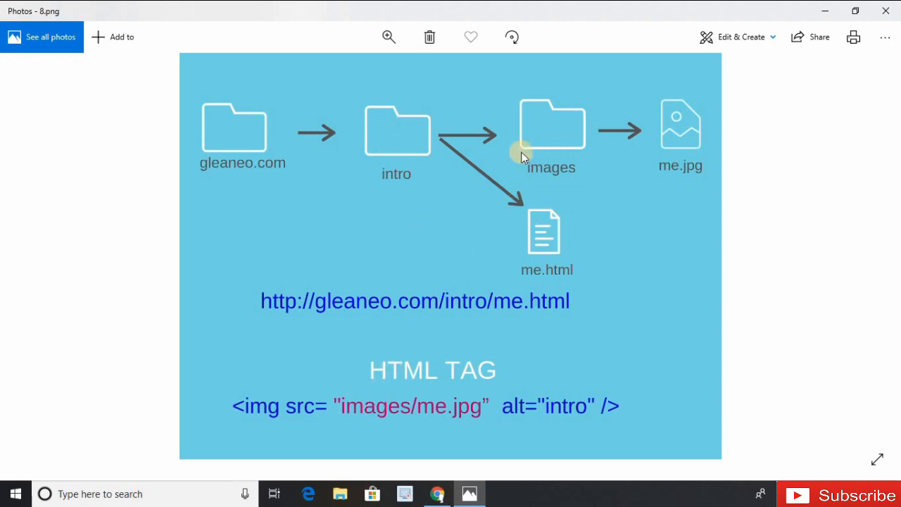
pyautogui.moveTo(668, 141)
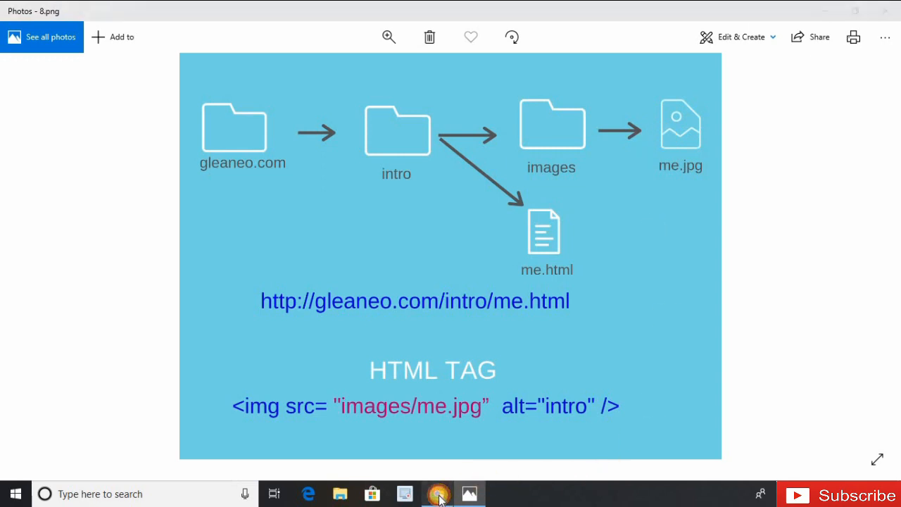
# Edit the img element as HTML and select its absolute src address for replacement with images/me.jpg.
pyautogui.click(438, 494)
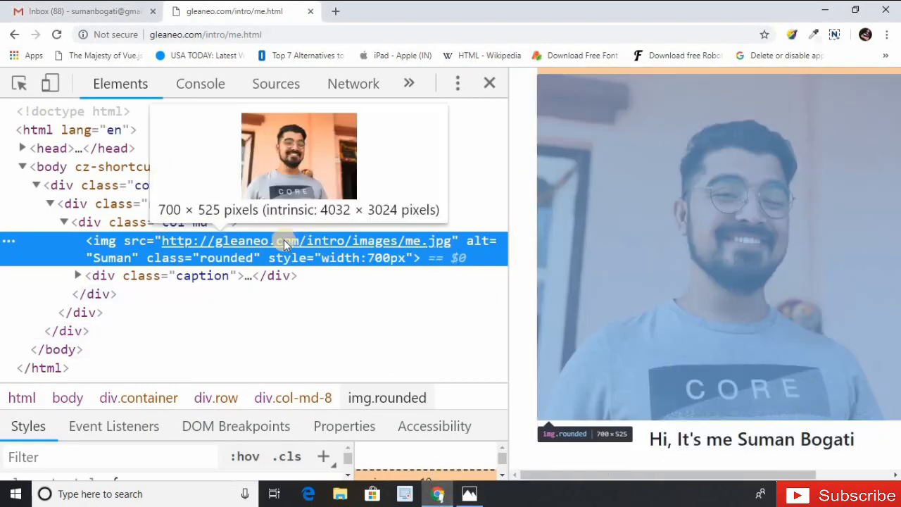
pyautogui.rightClick(282, 241)
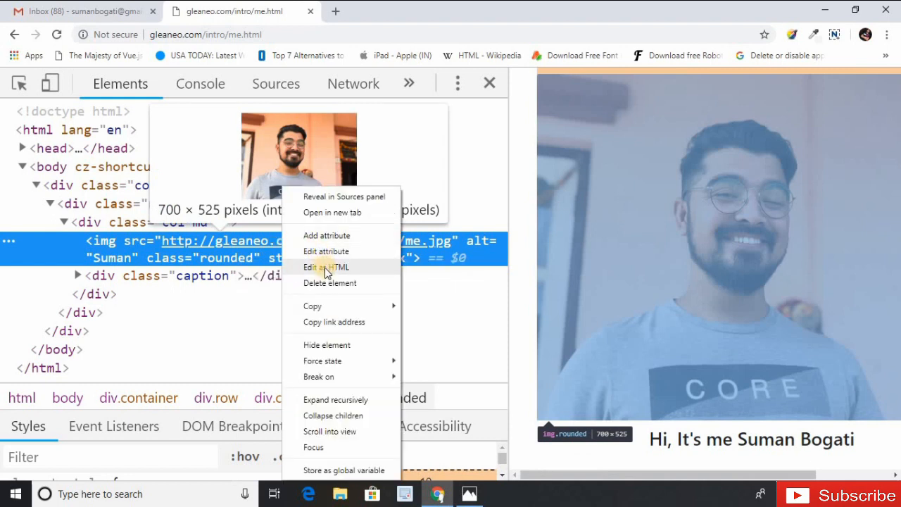
pyautogui.click(326, 267)
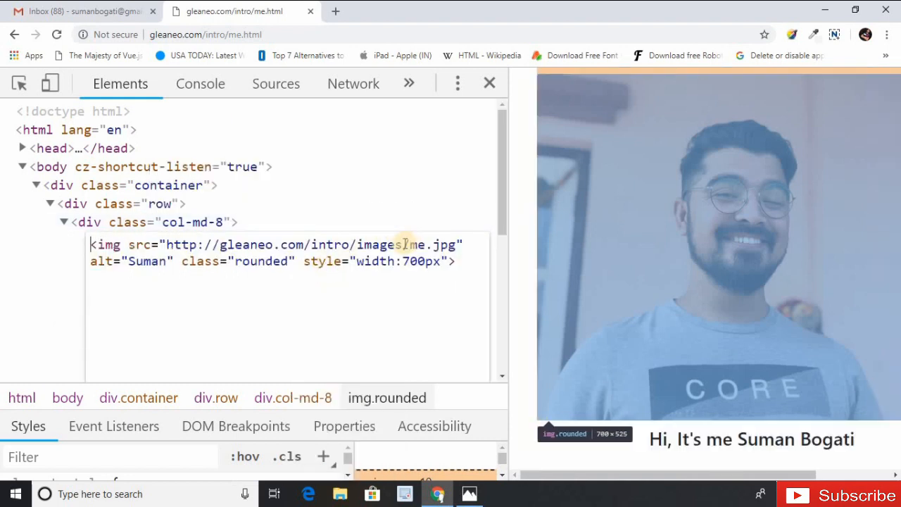
pyautogui.moveTo(225, 245); pyautogui.dragTo(356, 244)
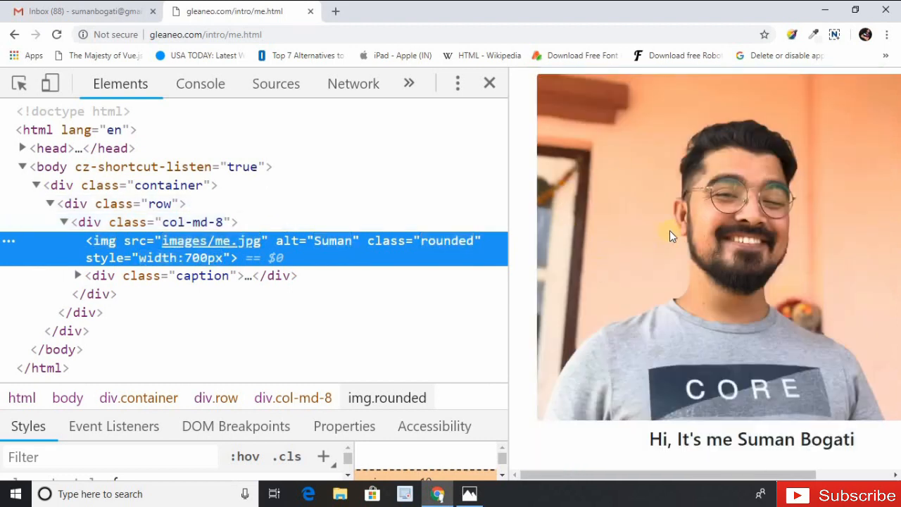
pyautogui.moveTo(727, 283)
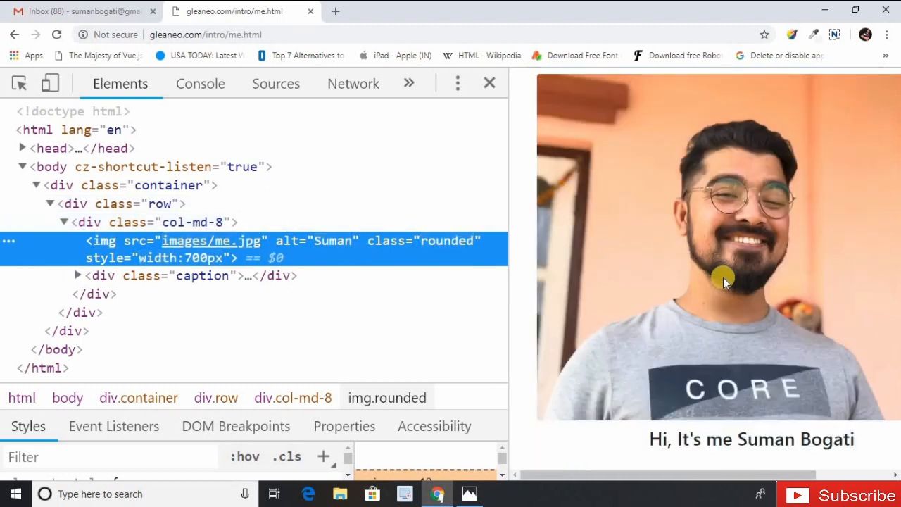
pyautogui.moveTo(213, 241)
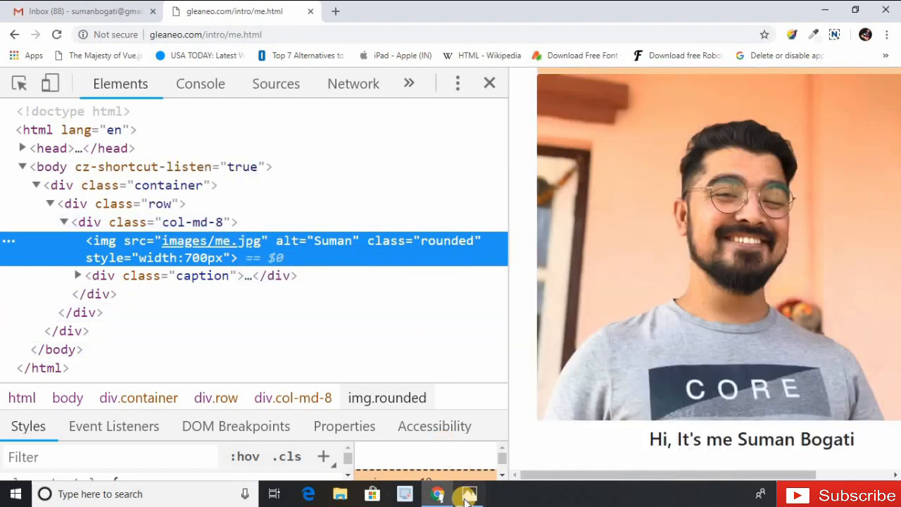
# Show the 9.png Absolute Path vs Relative Path slide in Photos.
pyautogui.click(467, 497)
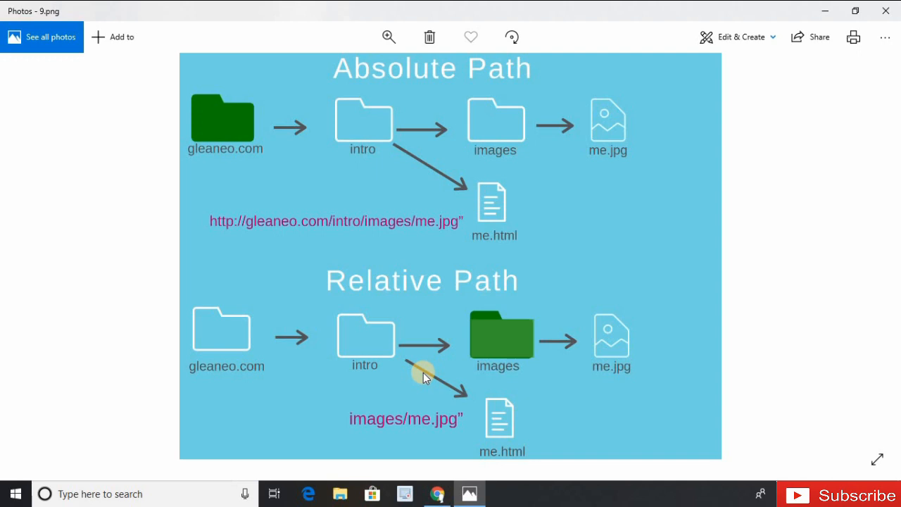
pyautogui.moveTo(333, 98)
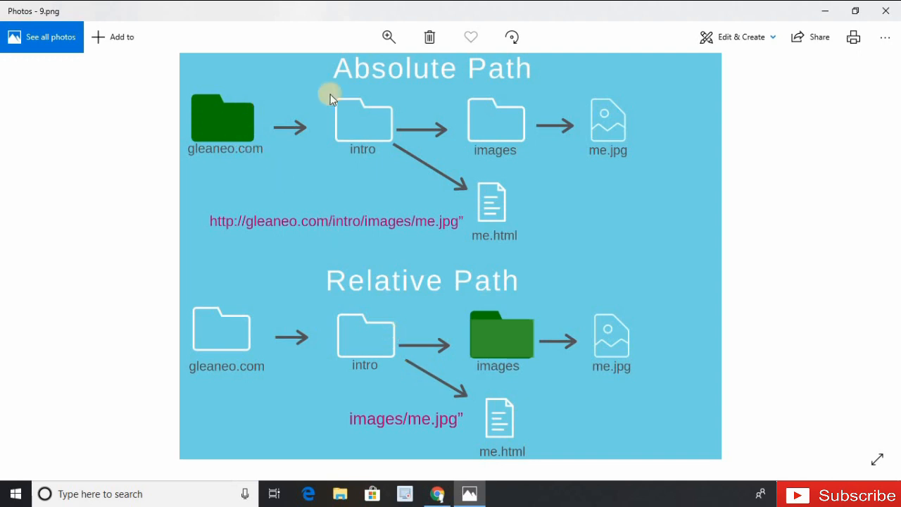
pyautogui.moveTo(411, 439)
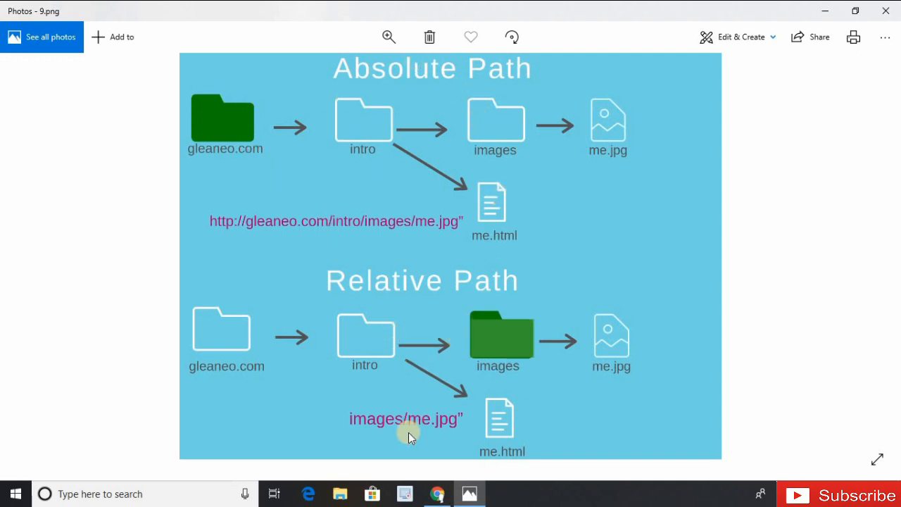